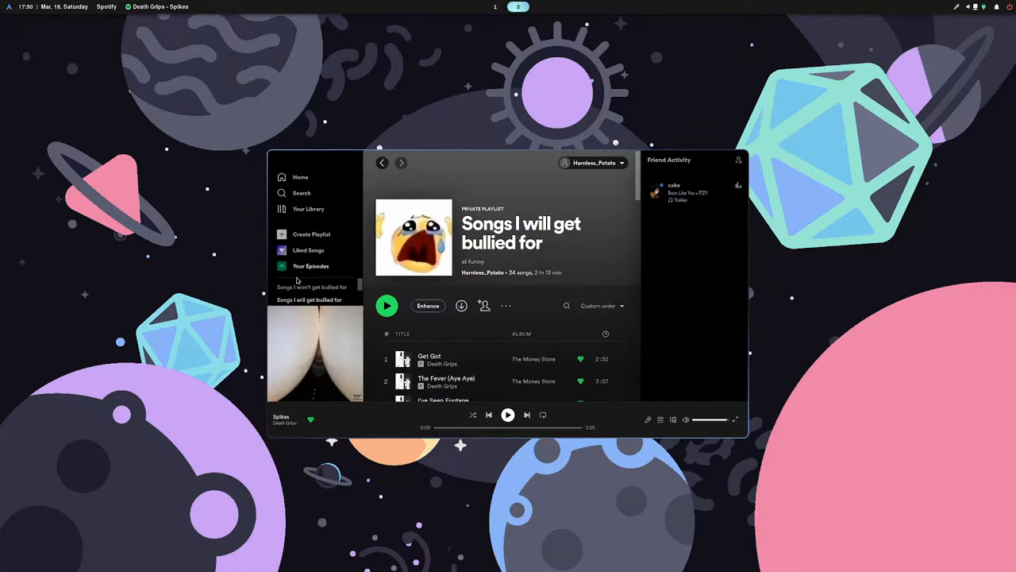
- Switch to workspace 3, where the two terminals and the audio visualizer are open
click(308, 287)
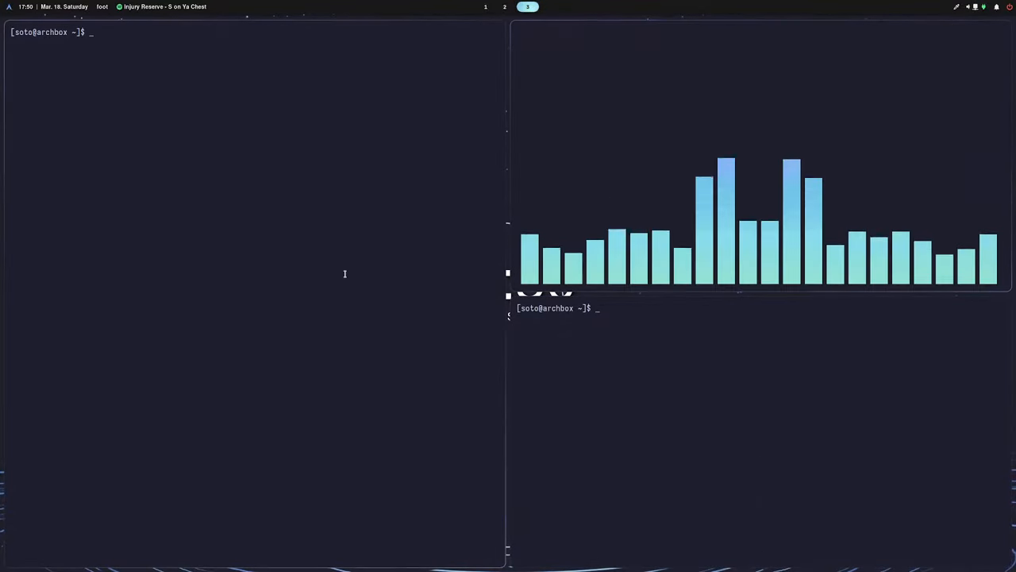
- Run neofetch in the left foot terminal
text(neofetc)
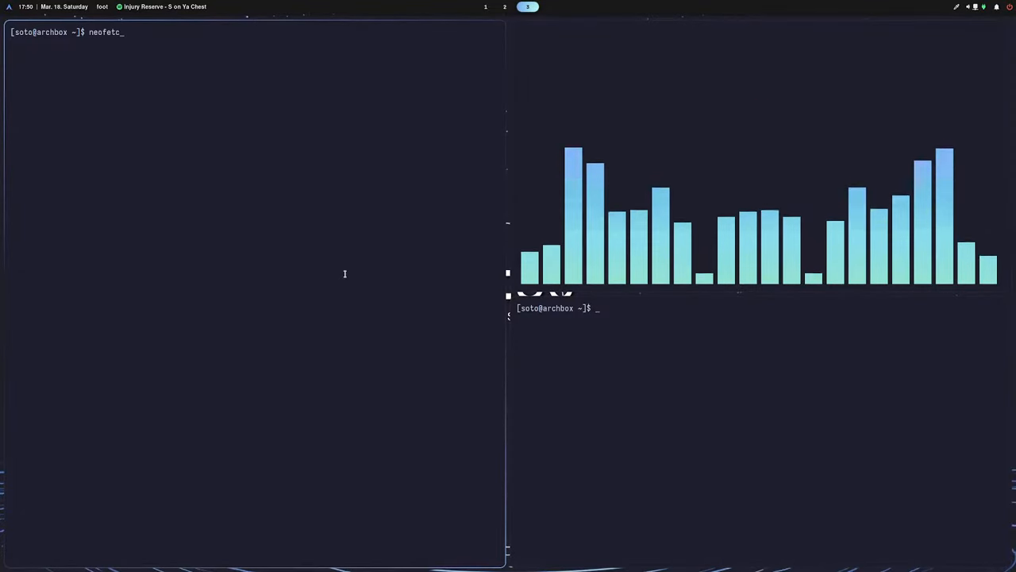
key(Return)
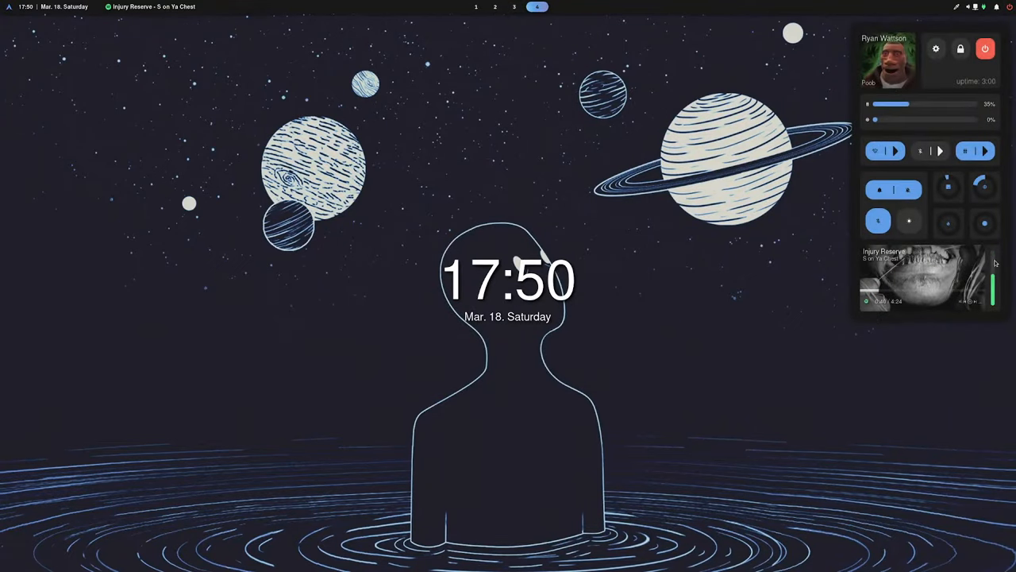
mouse_move(918, 100)
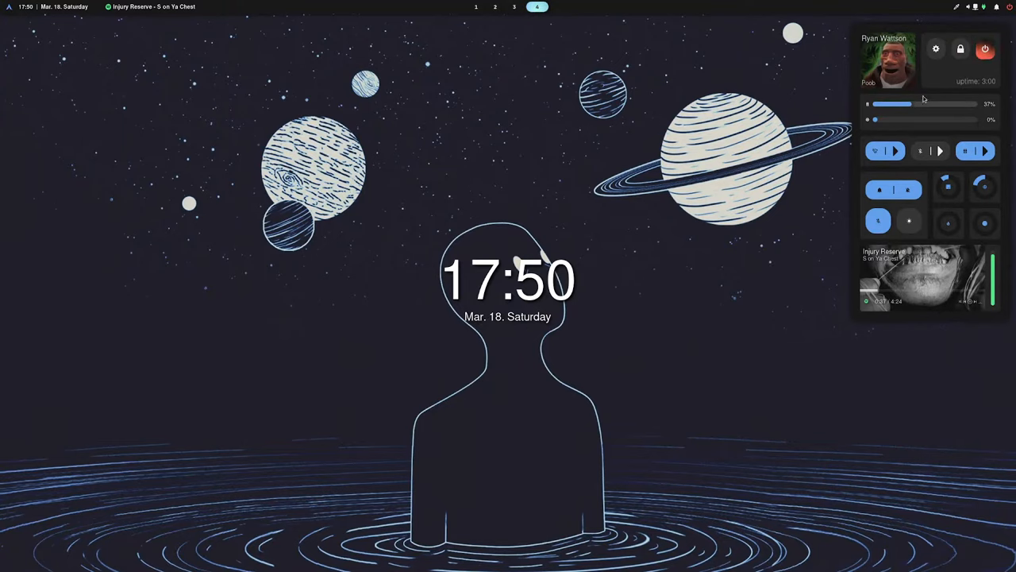
- Raise the top control-center slider from 35% to 37%, dismiss the panel, and launch Neovide
click(984, 48)
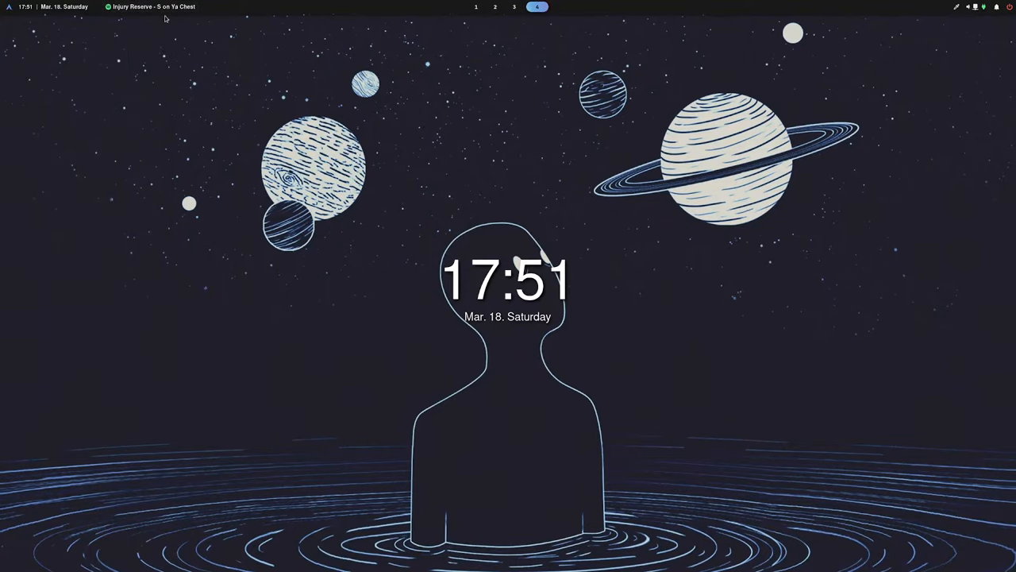
mouse_move(458, 230)
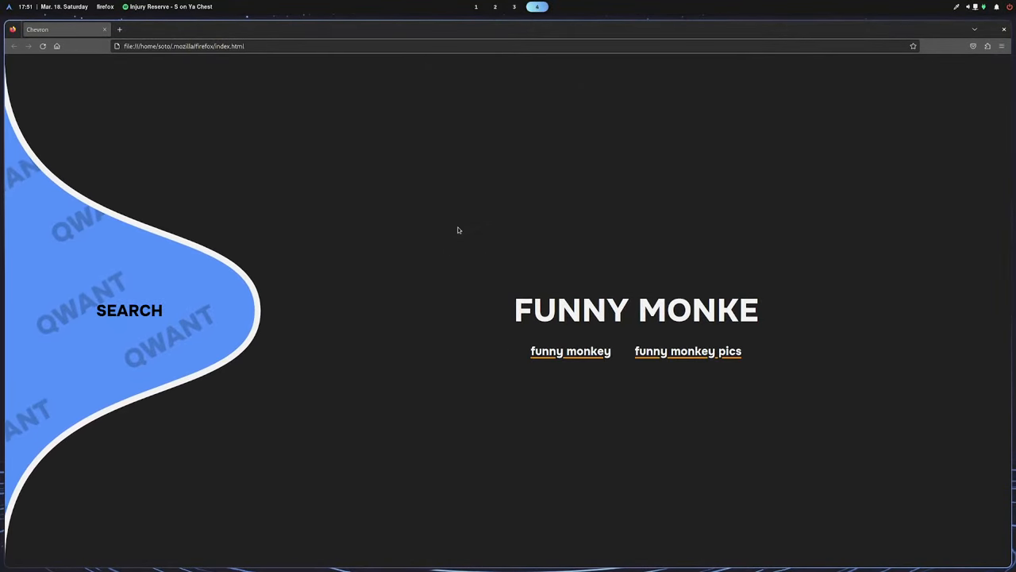
click(570, 351)
text(neo)
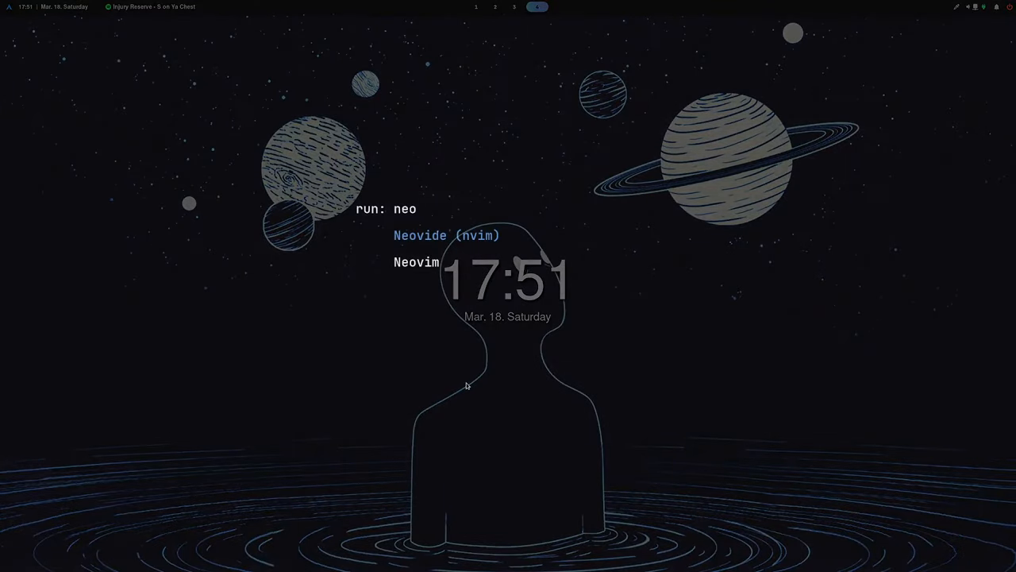
click(420, 235)
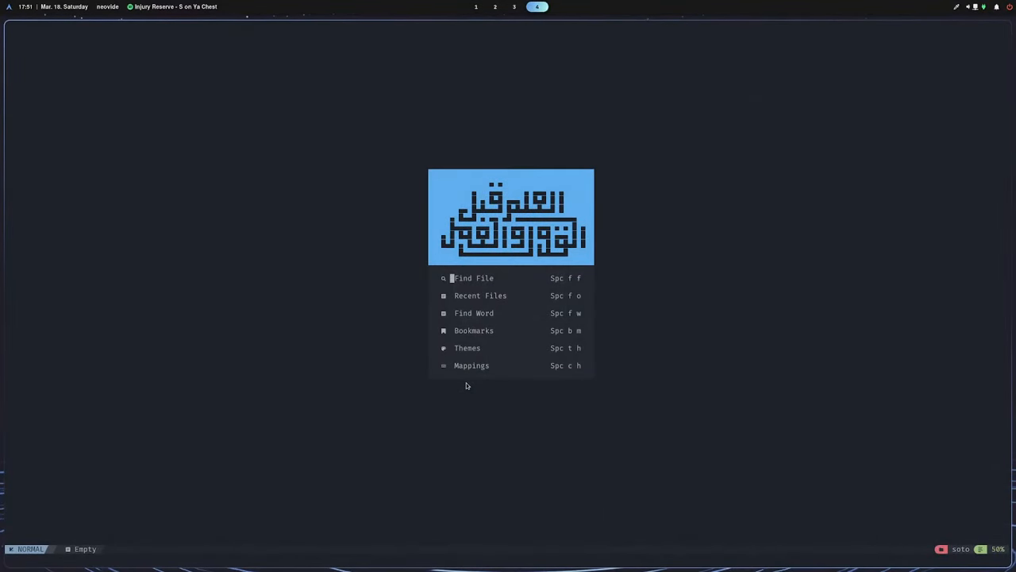